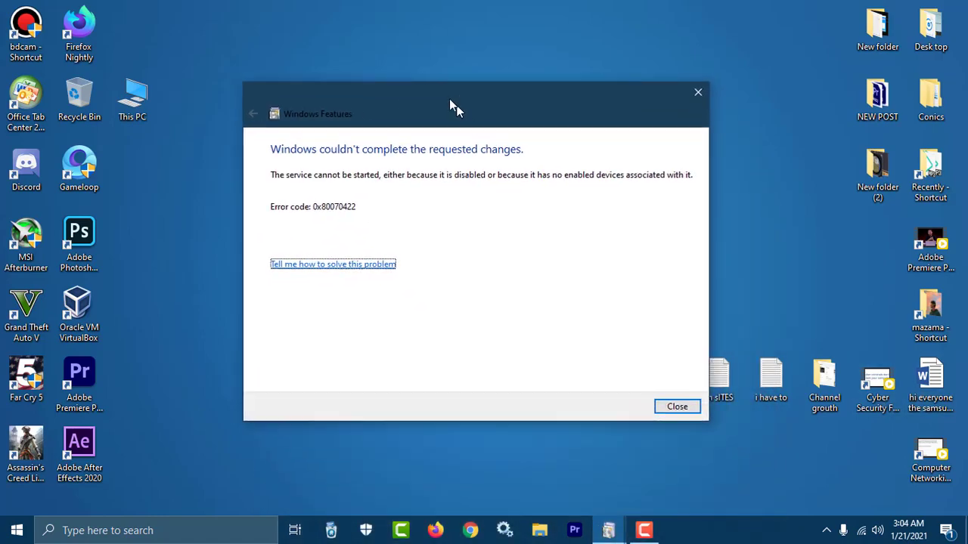
# Dismiss the couldn't-complete-changes error and the 'An error has occurred' box, closing Windows Features.
pyautogui.moveTo(454, 104); pyautogui.dragTo(351, 103)
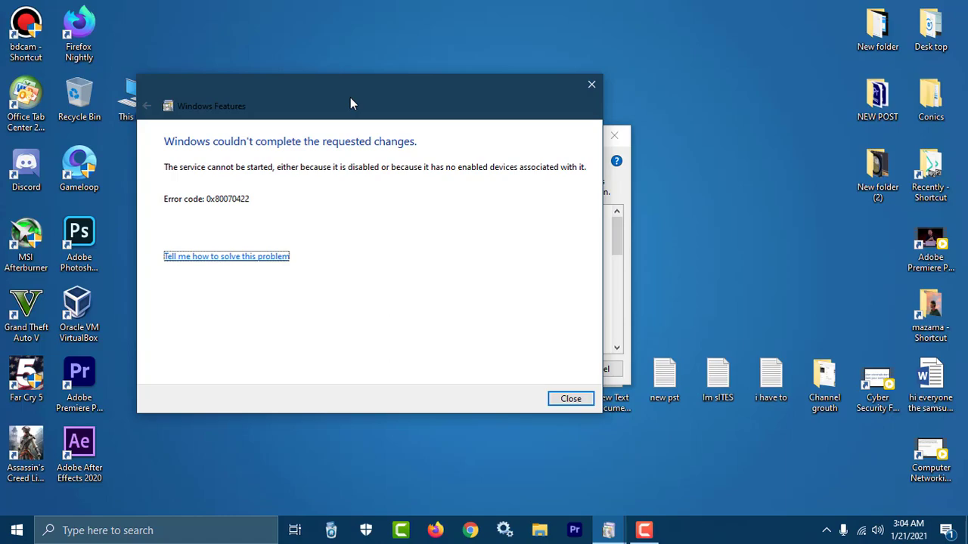
pyautogui.moveTo(190, 150)
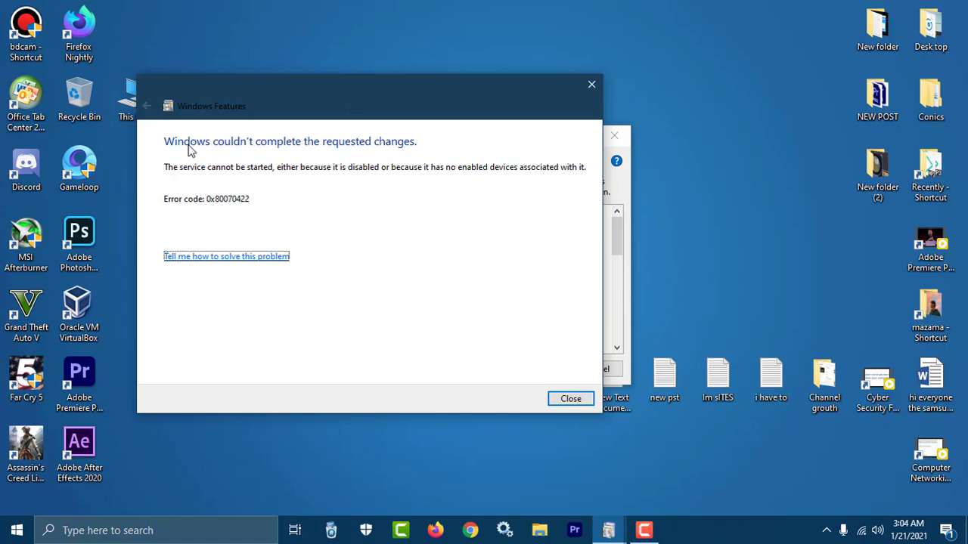
pyautogui.moveTo(393, 154)
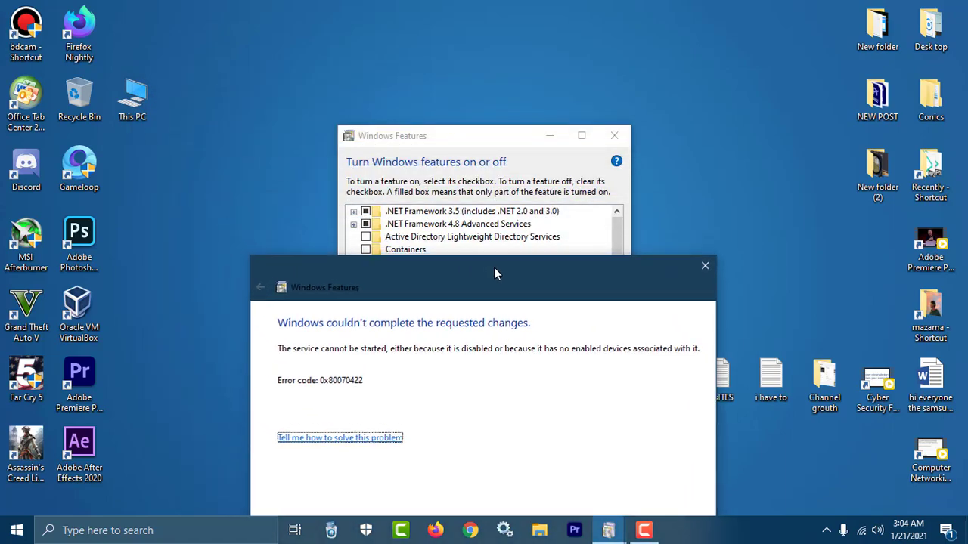
pyautogui.moveTo(394, 221)
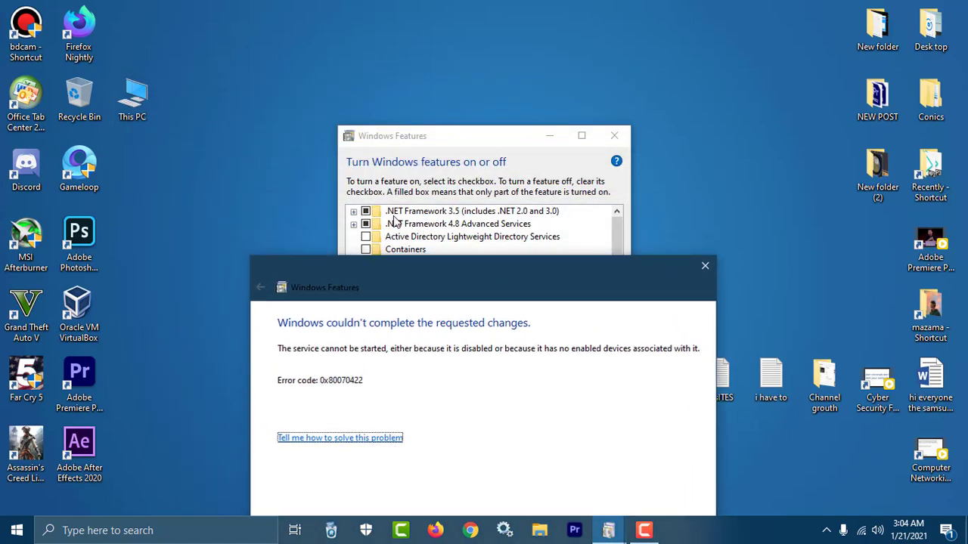
pyautogui.moveTo(400, 204)
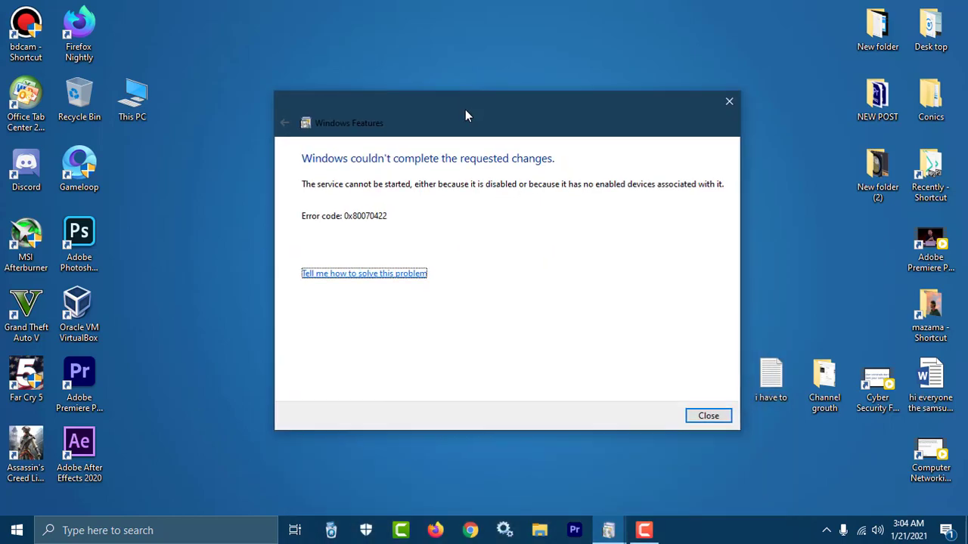
pyautogui.moveTo(539, 178)
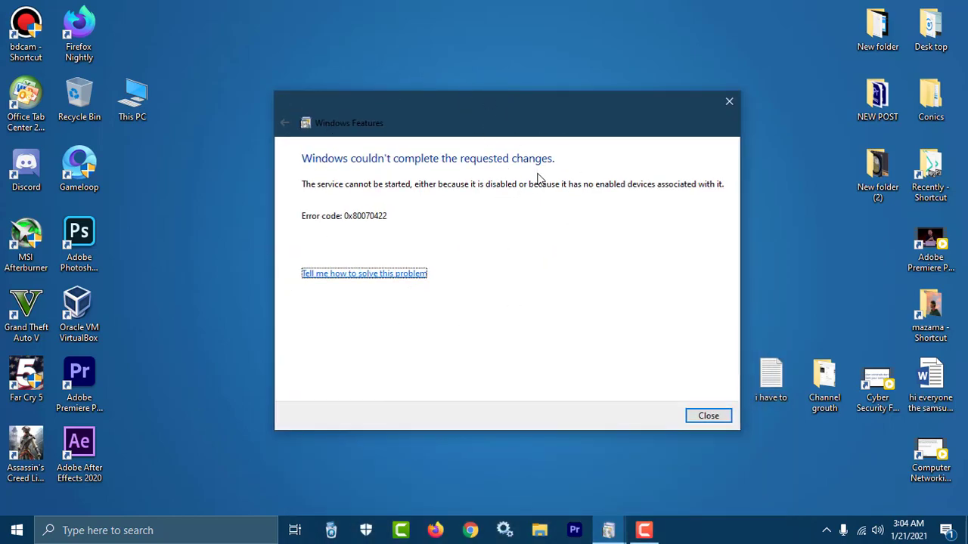
pyautogui.moveTo(315, 169)
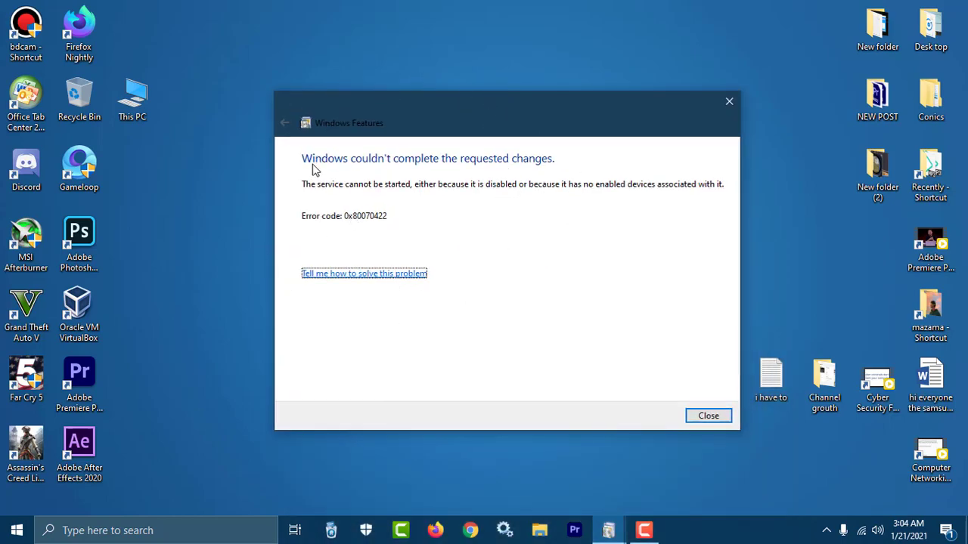
pyautogui.moveTo(532, 175)
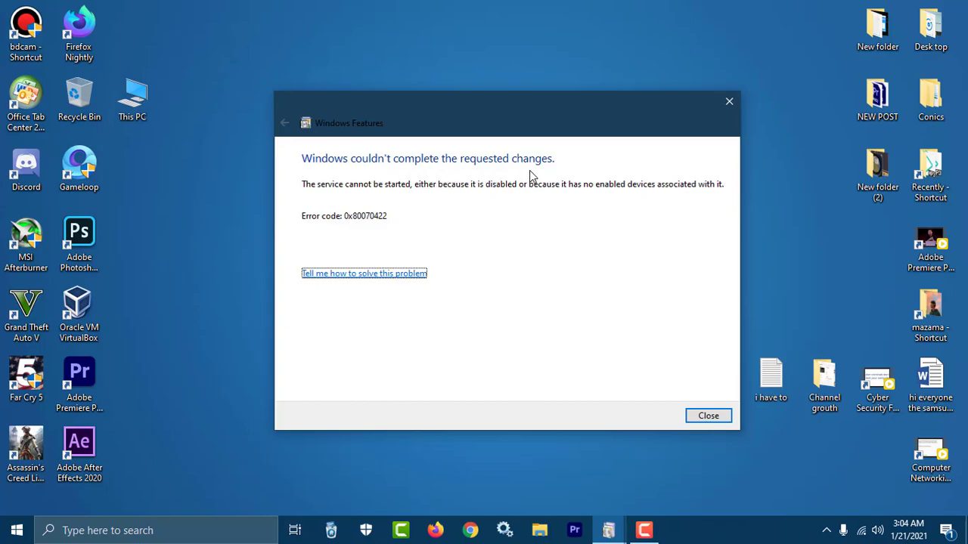
pyautogui.moveTo(462, 199)
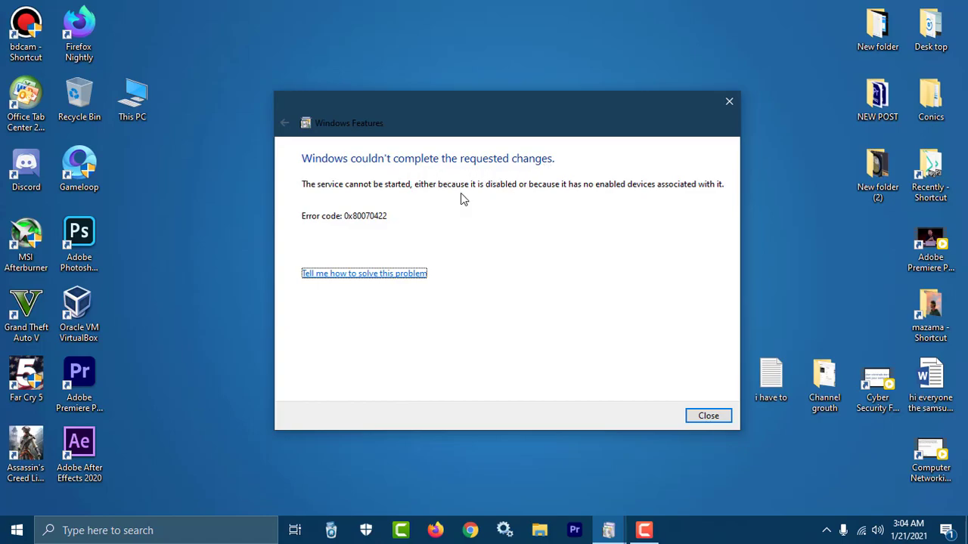
pyautogui.moveTo(324, 193)
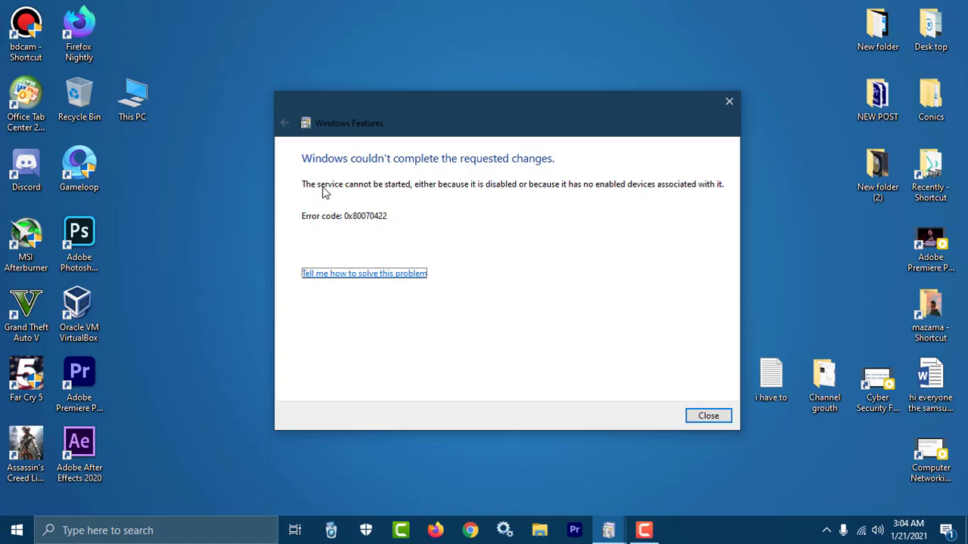
pyautogui.moveTo(420, 197)
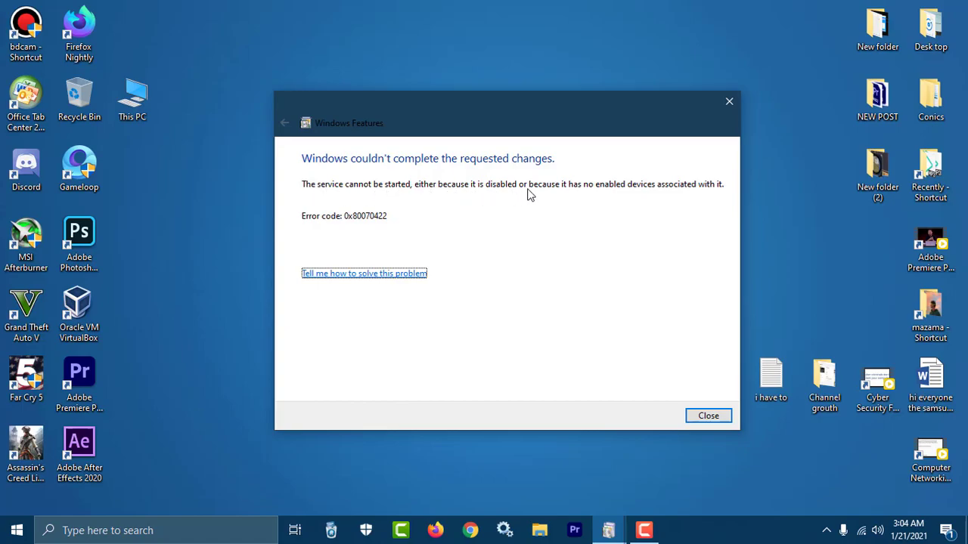
pyautogui.moveTo(588, 196)
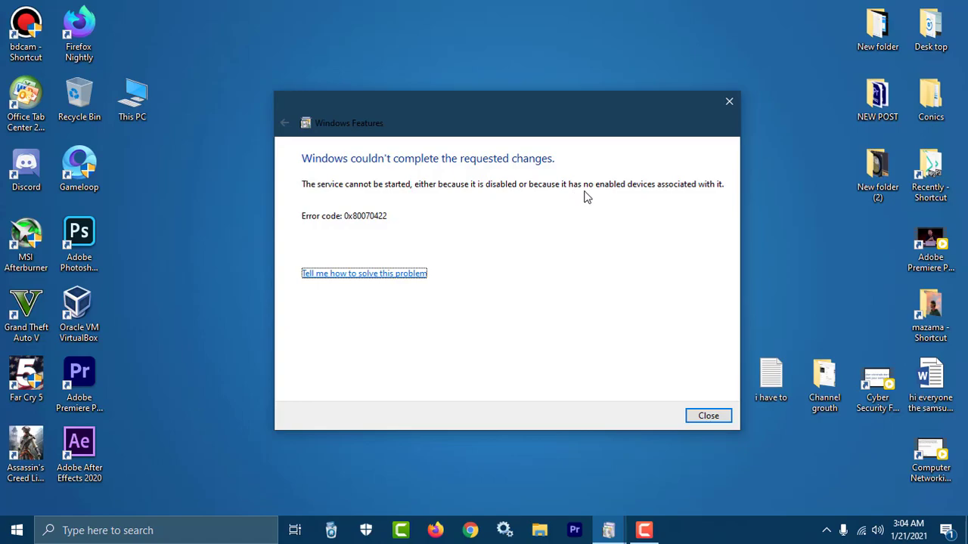
pyautogui.moveTo(747, 379)
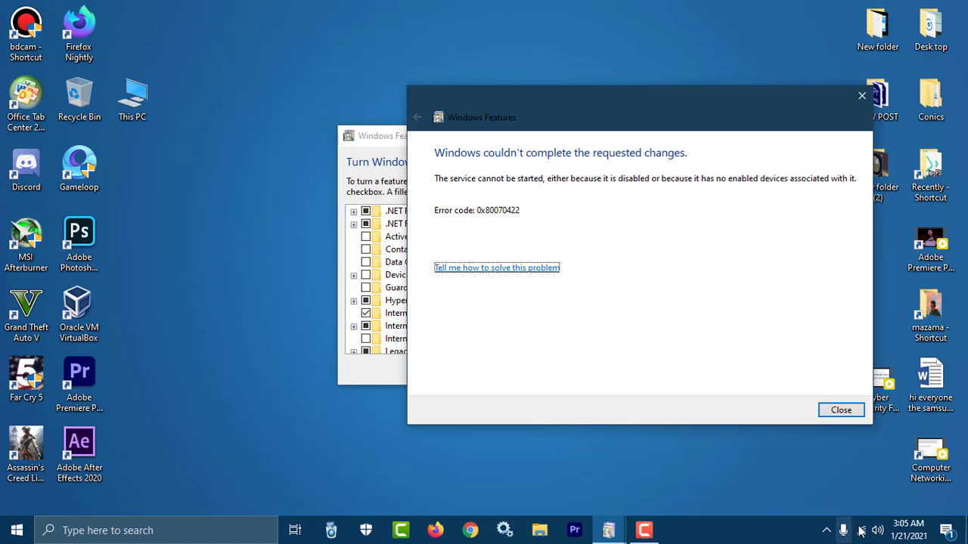
pyautogui.click(861, 530)
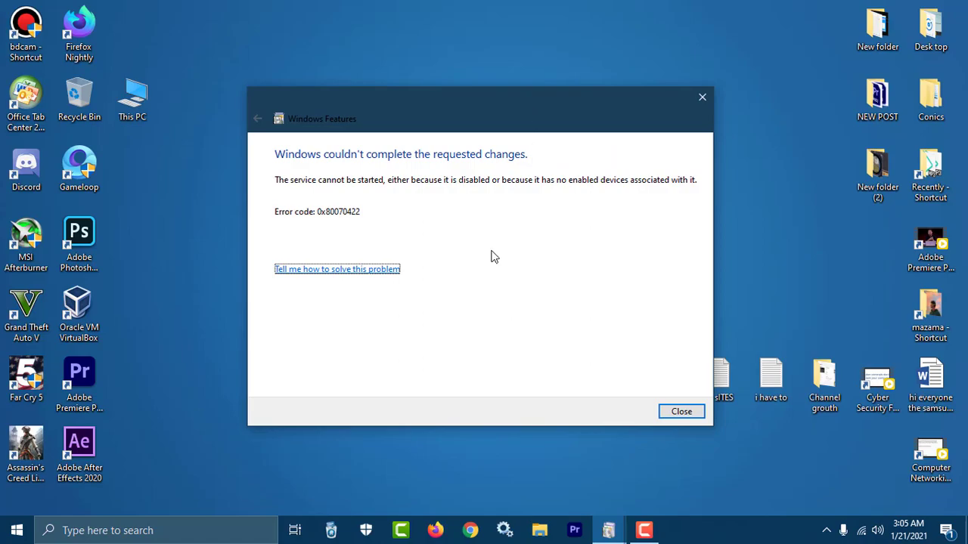
pyautogui.moveTo(717, 417)
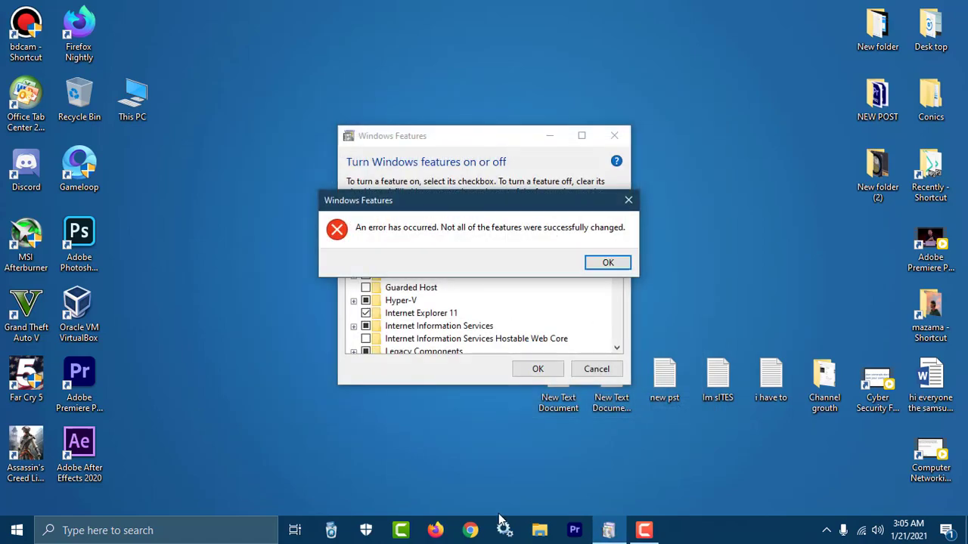
pyautogui.click(608, 263)
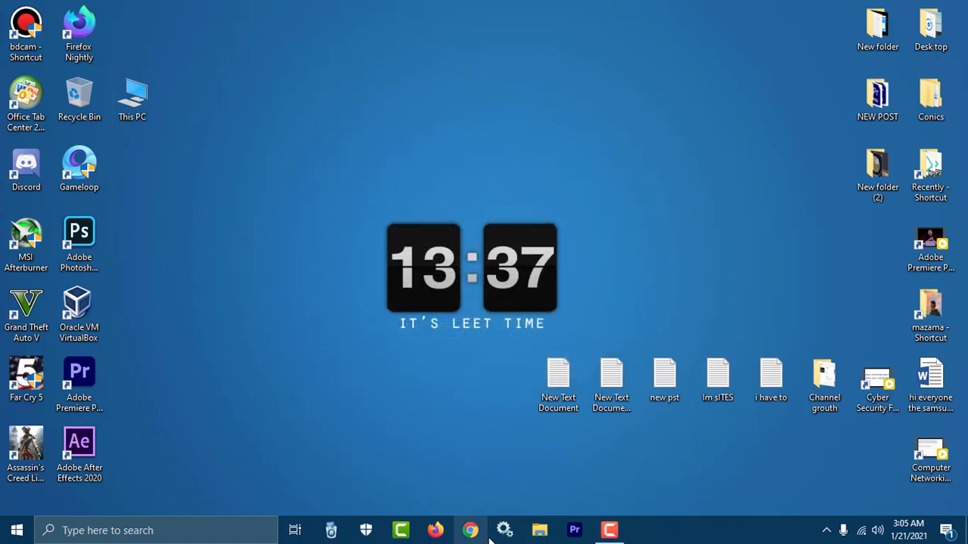
# Launch Services from Start search and select the Windows Update service, shown as Disabled.
pyautogui.write('services')
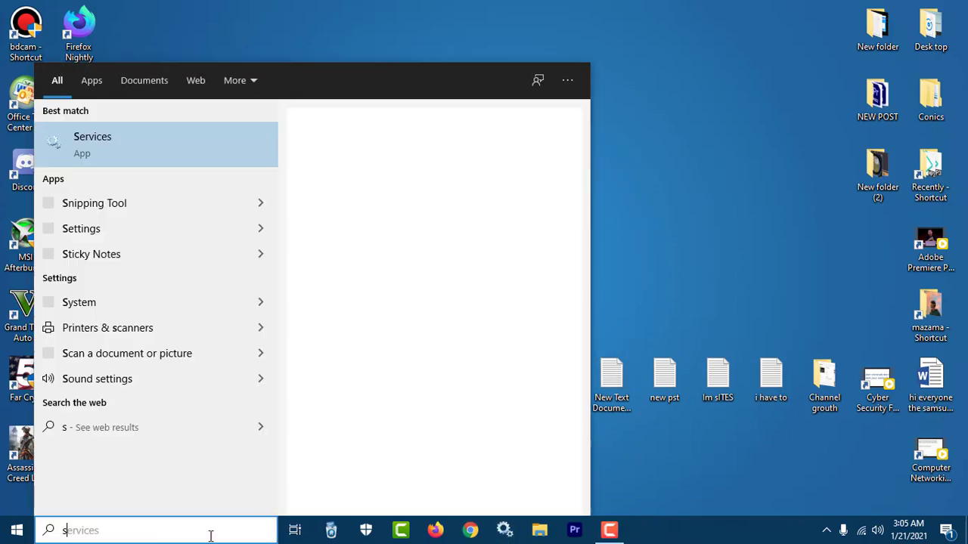
pyautogui.click(92, 144)
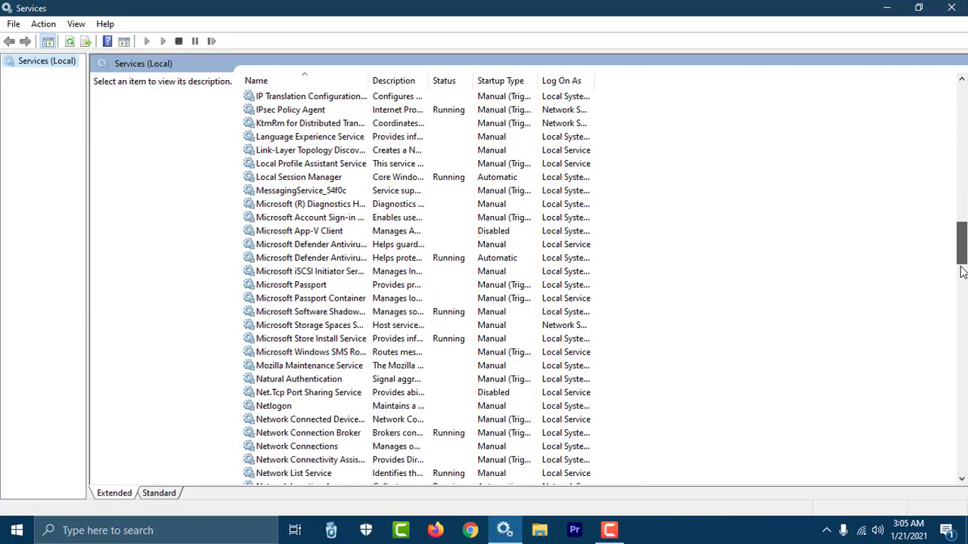
pyautogui.click(288, 284)
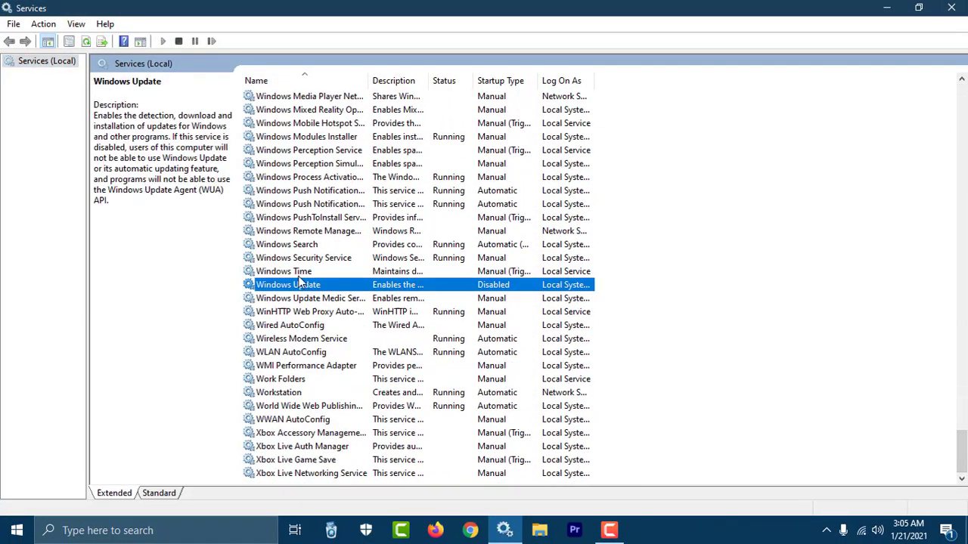
pyautogui.moveTo(426, 308)
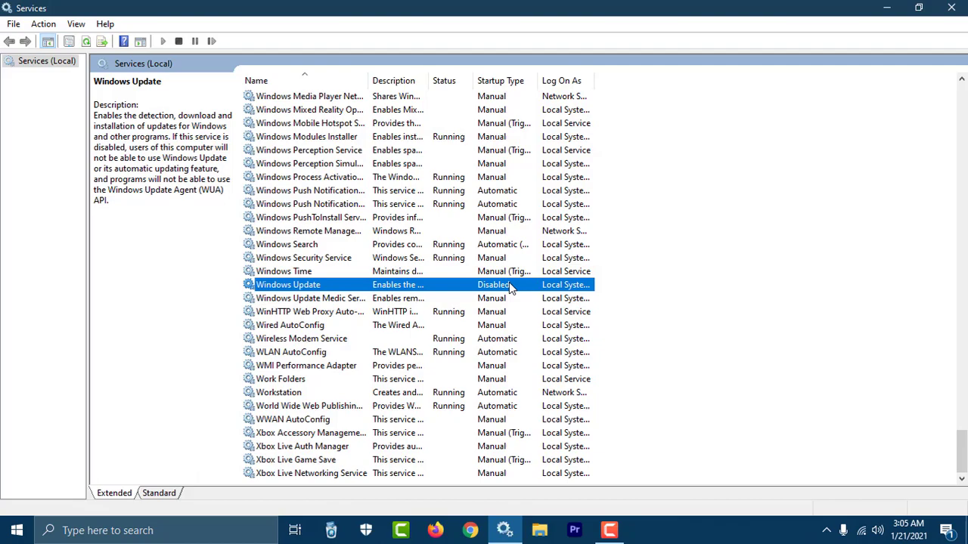
# Set Windows Update's startup type to Automatic in its properties.
pyautogui.doubleClick(287, 285)
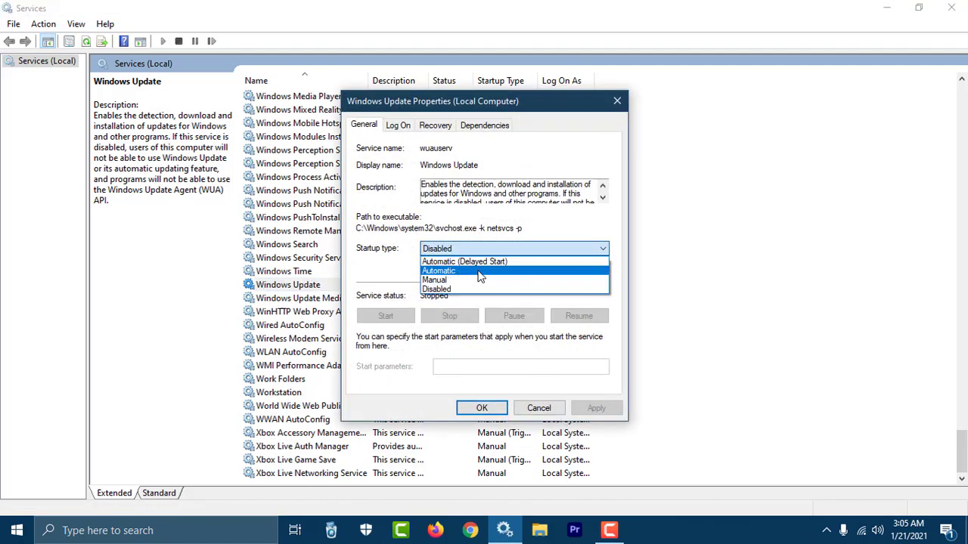
pyautogui.click(438, 271)
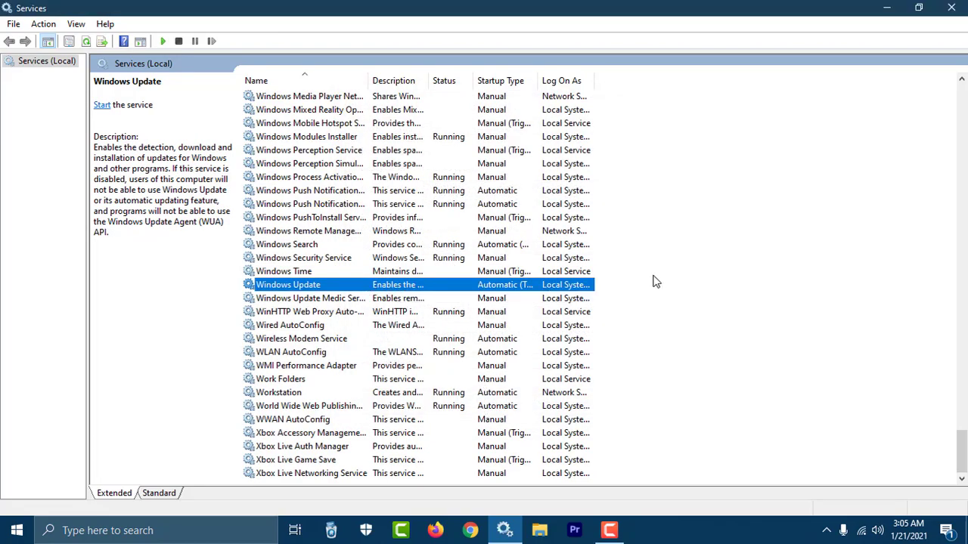
pyautogui.moveTo(517, 294)
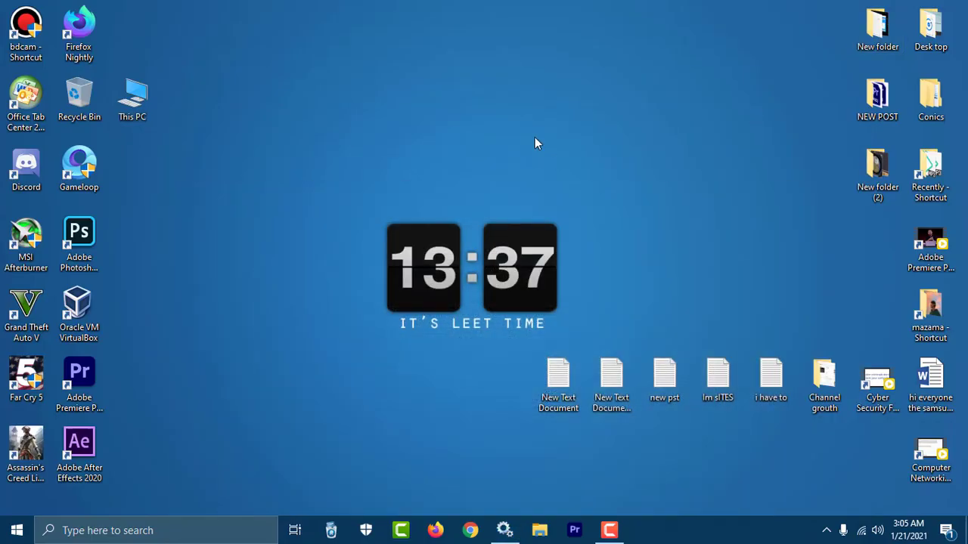
# Reopen 'Turn Windows features on or off', tick .NET Framework 3.5 and apply with OK.
pyautogui.click(151, 529)
pyautogui.write('tur')
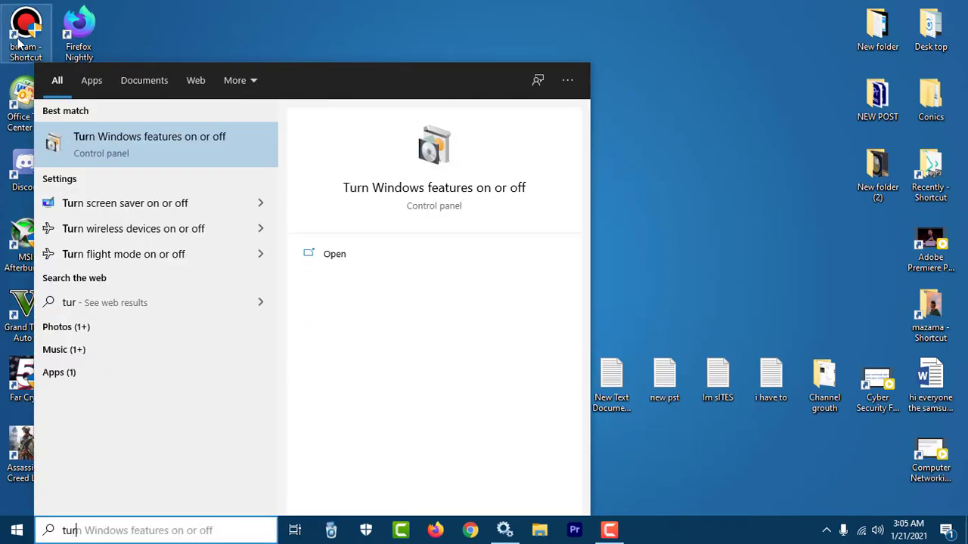
pyautogui.click(148, 143)
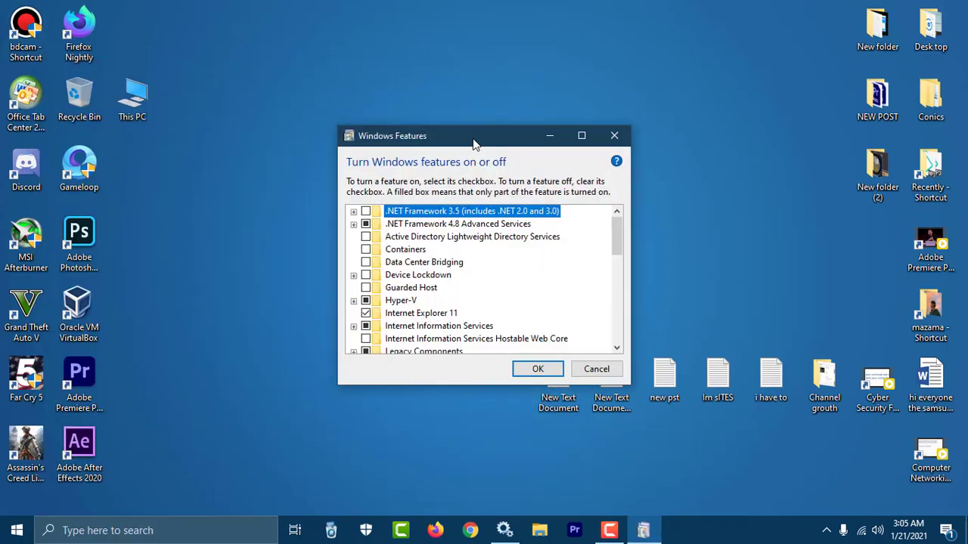
pyautogui.moveTo(477, 136); pyautogui.dragTo(456, 126)
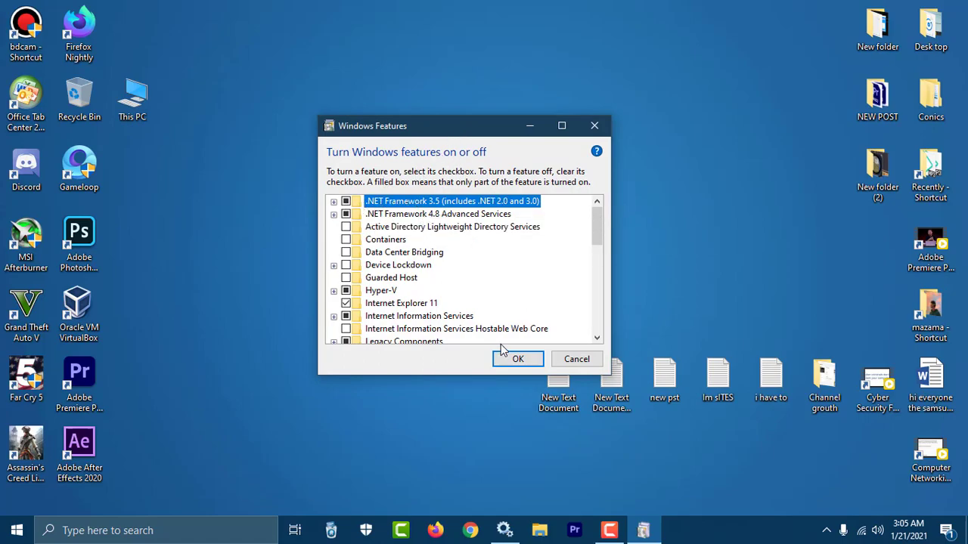
pyautogui.click(517, 358)
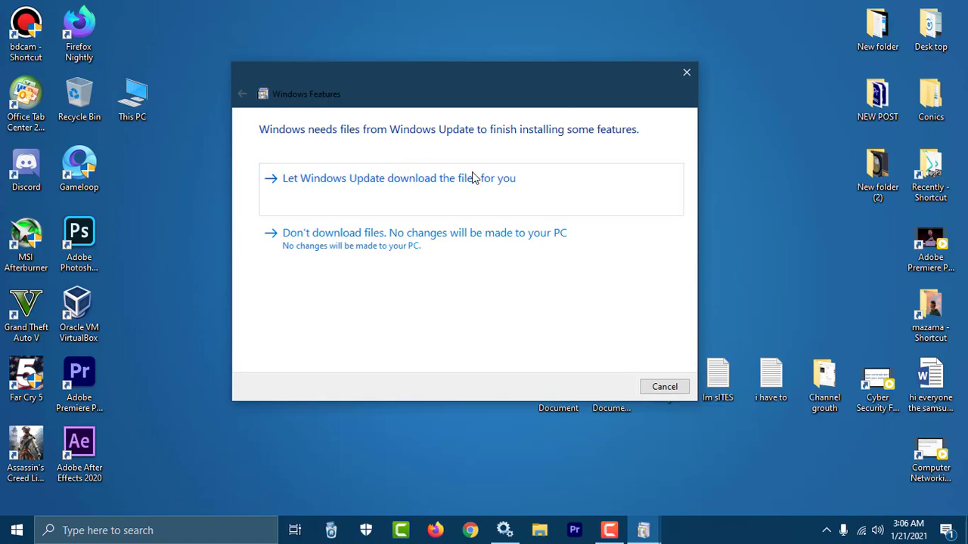
pyautogui.moveTo(385, 195)
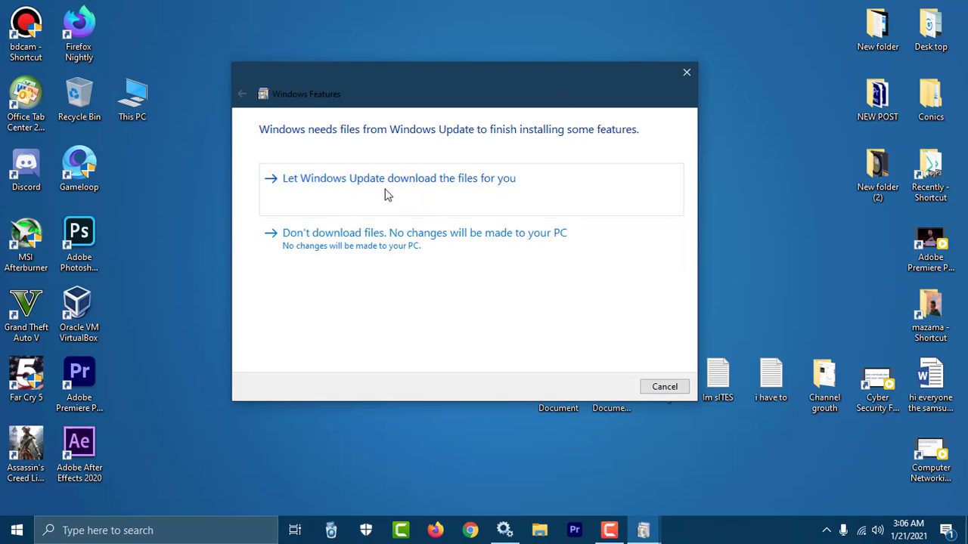
# Let Windows Update download the files, wait for completion, and close the finished installer.
pyautogui.click(399, 178)
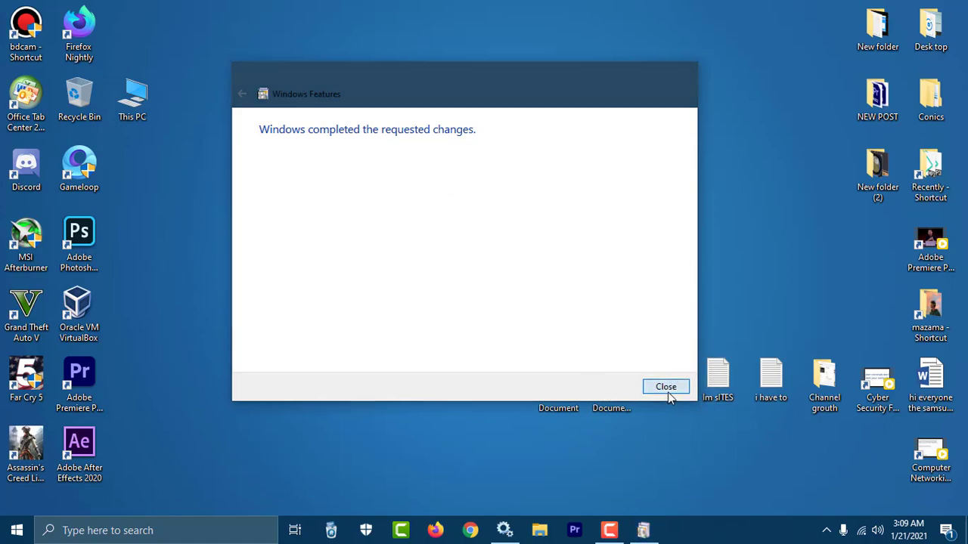
pyautogui.click(665, 387)
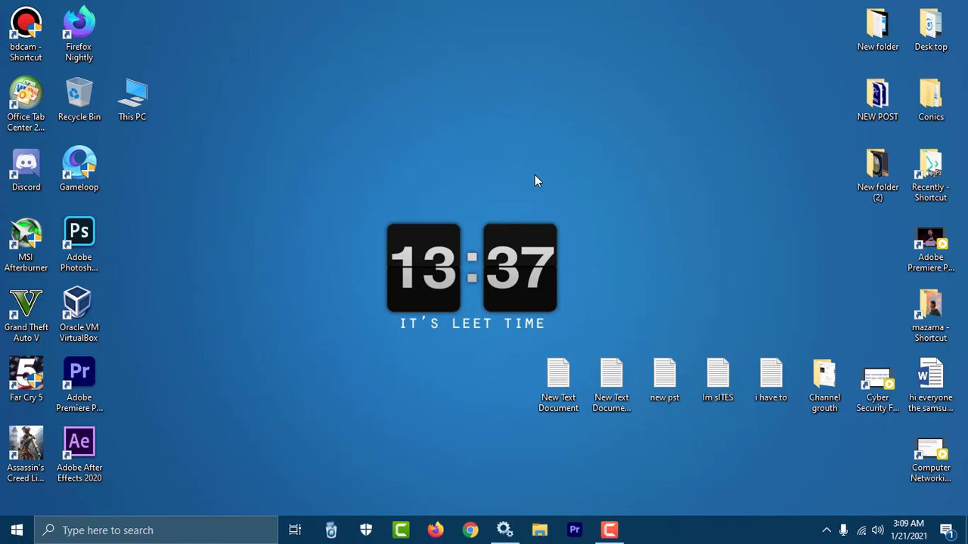
pyautogui.moveTo(497, 179)
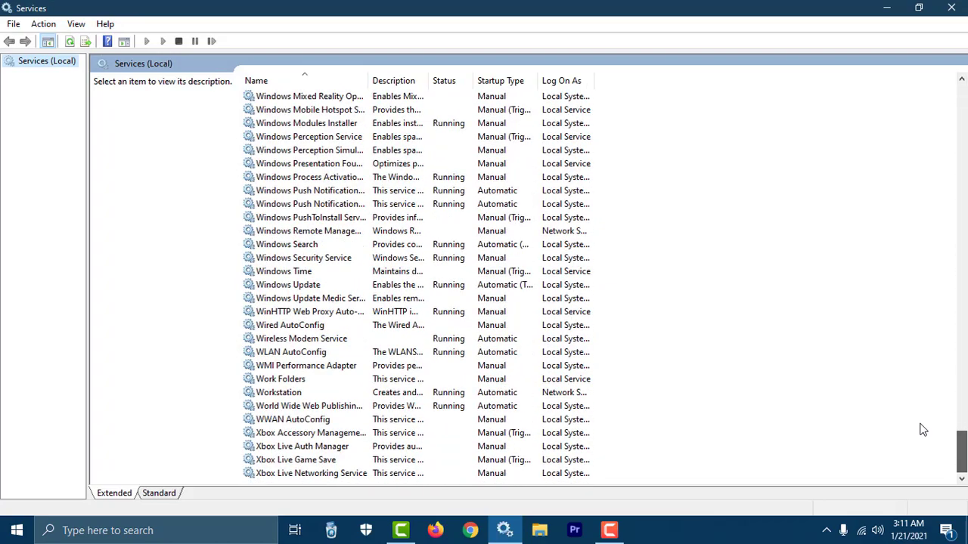
# Stop Windows Update, set its startup type back to Disabled, and refresh the services list.
pyautogui.click(287, 284)
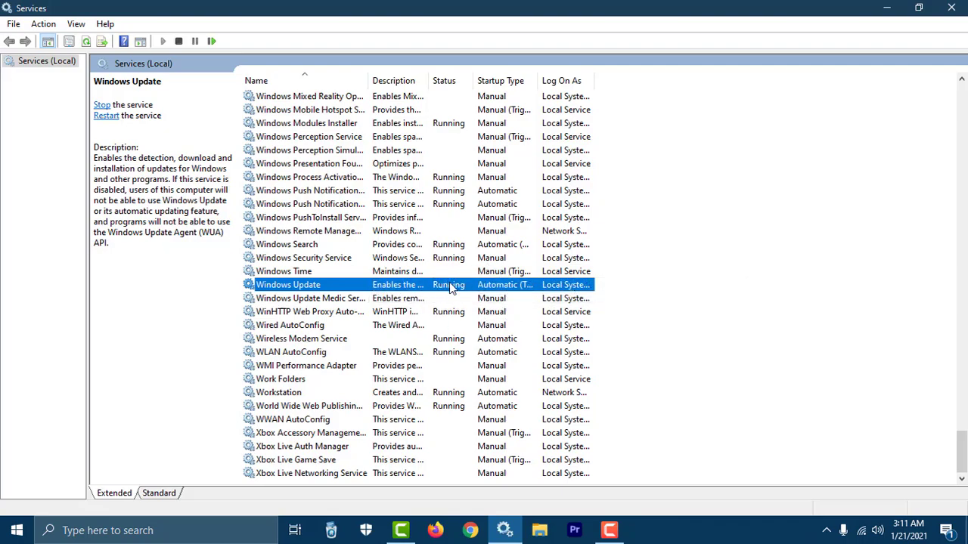
pyautogui.click(103, 104)
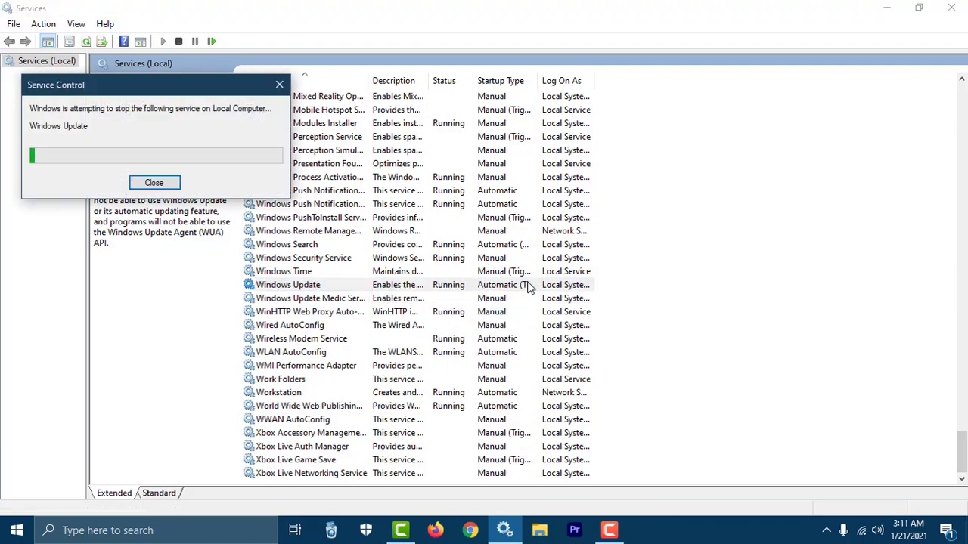
pyautogui.rightClick(288, 285)
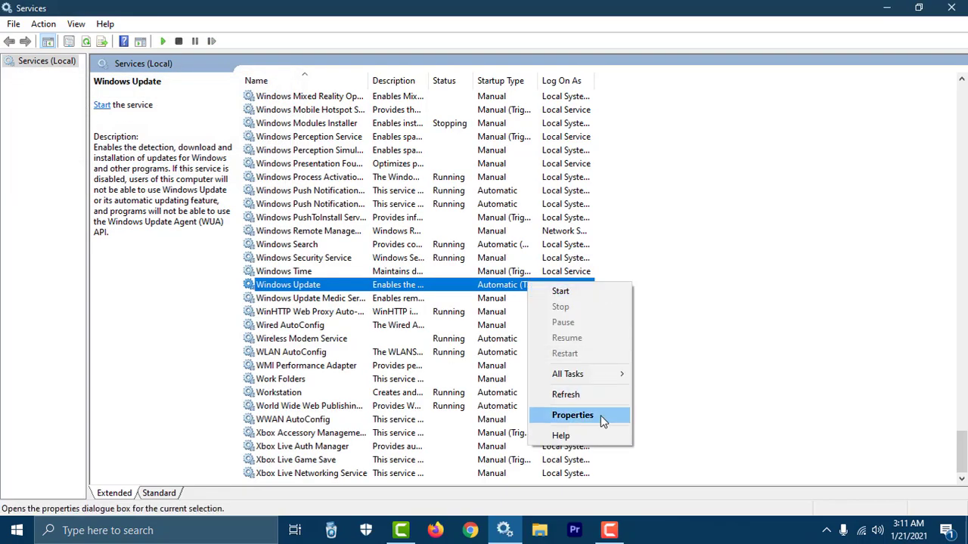
pyautogui.click(571, 414)
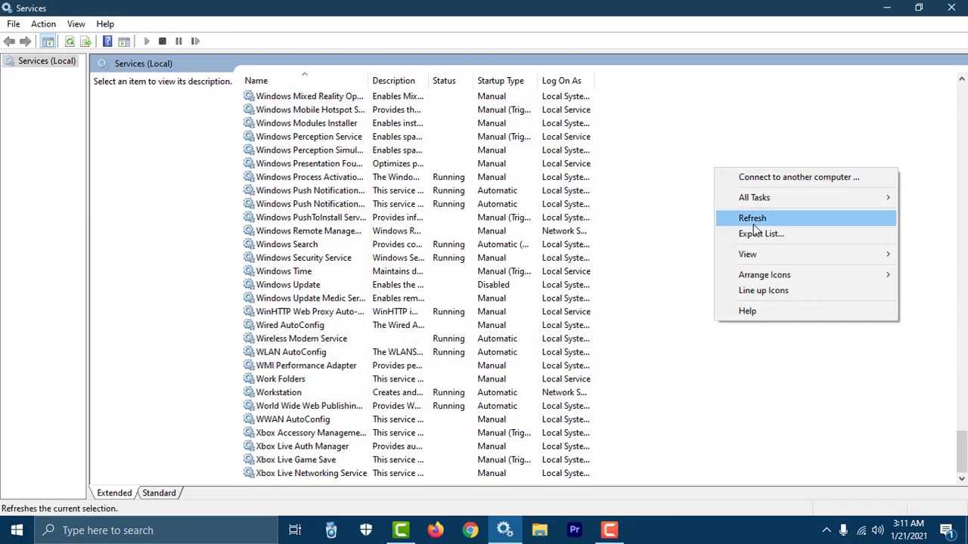
pyautogui.click(753, 218)
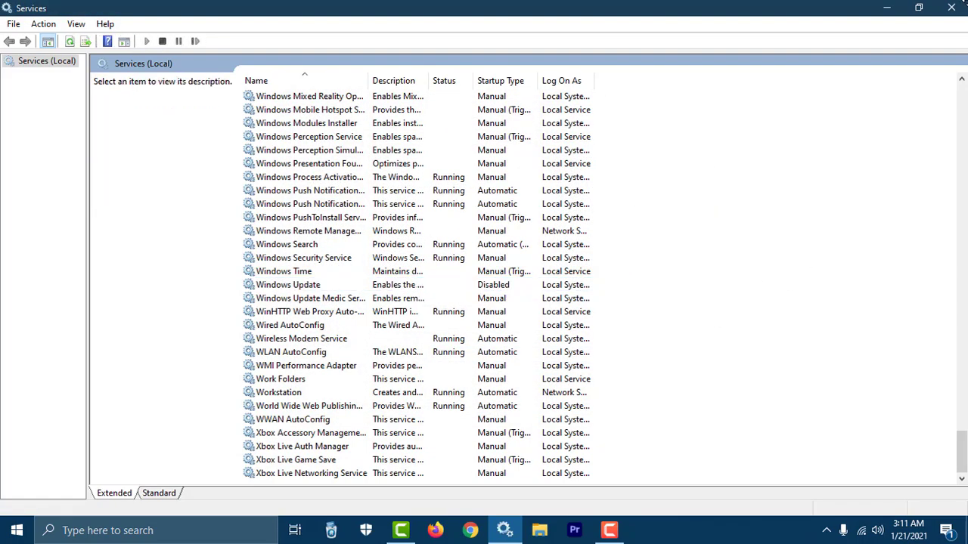